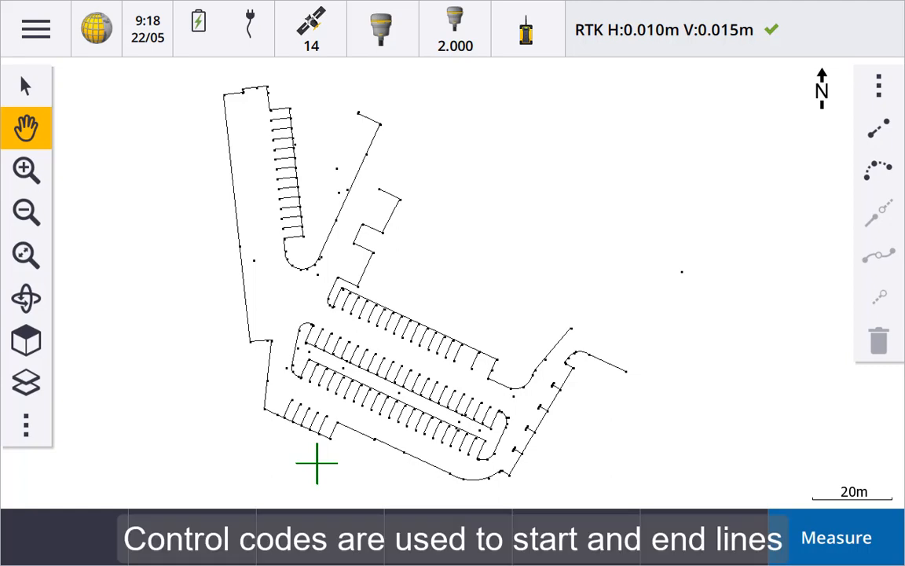
Bring up the Measure points form with point 1280, Topo point method and 2.000m antenna height
{"action": "left_click", "coordinate": [836, 537]}
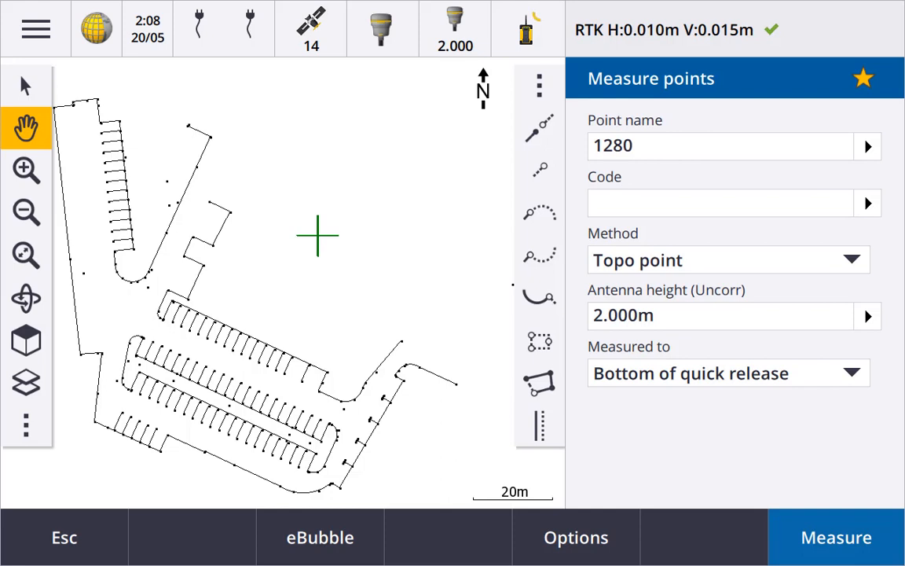
Switch to Measure codes with the Road structures group, BC current, zoomed to an empty map area
{"action": "left_click", "coordinate": [862, 78]}
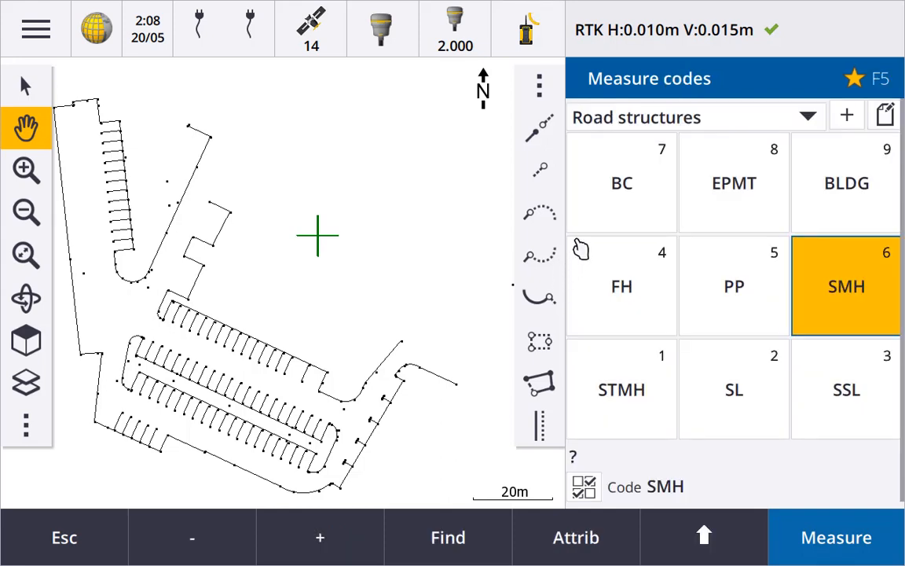
{"action": "left_click", "coordinate": [622, 182]}
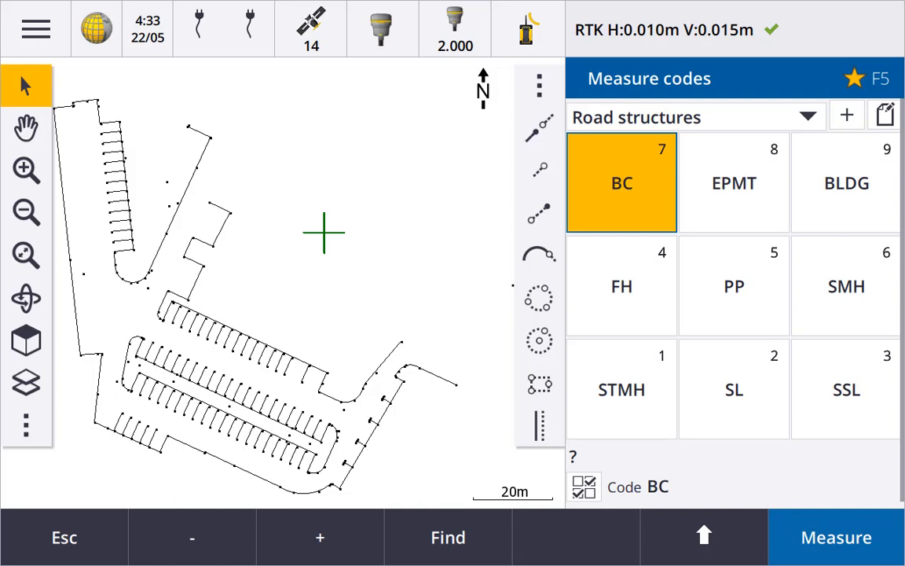
{"action": "left_click", "coordinate": [835, 537]}
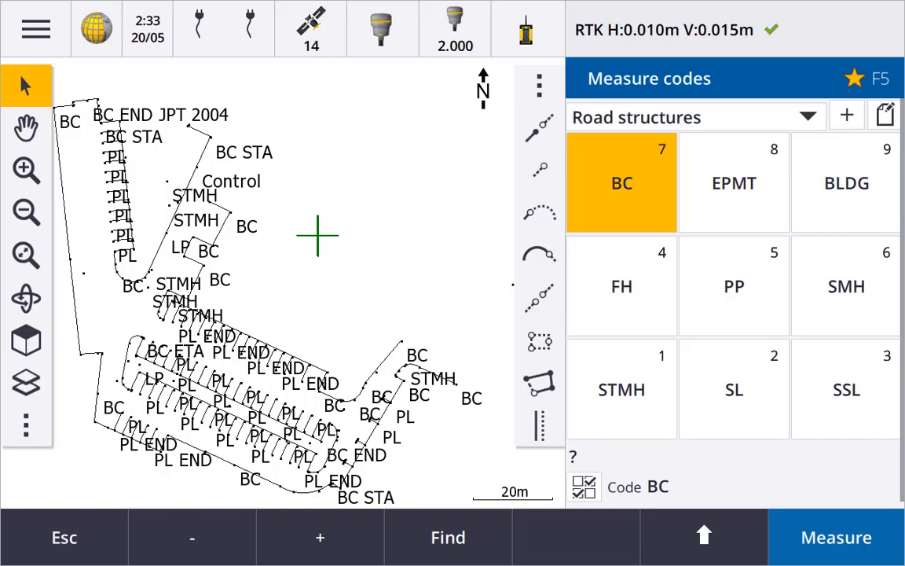
{"action": "left_click", "coordinate": [25, 170]}
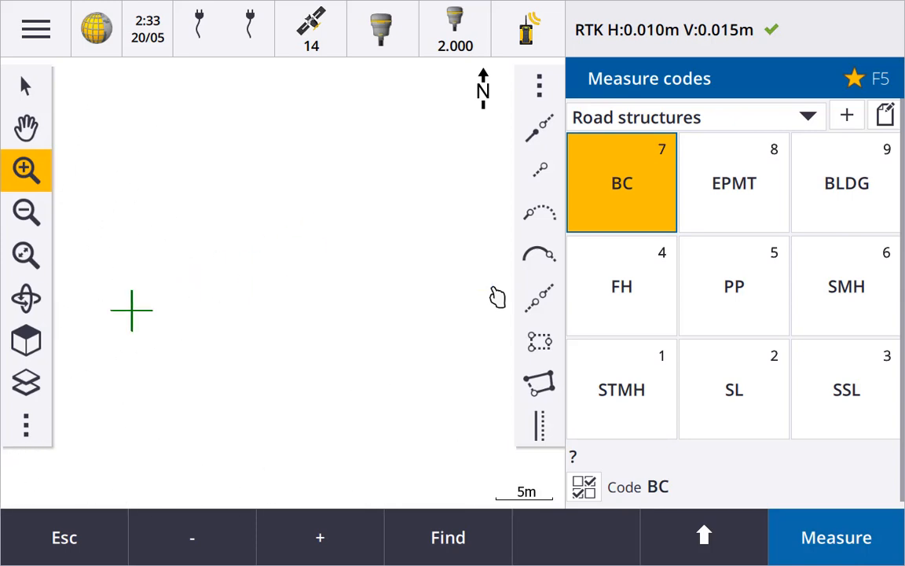
{"action": "left_click", "coordinate": [26, 85]}
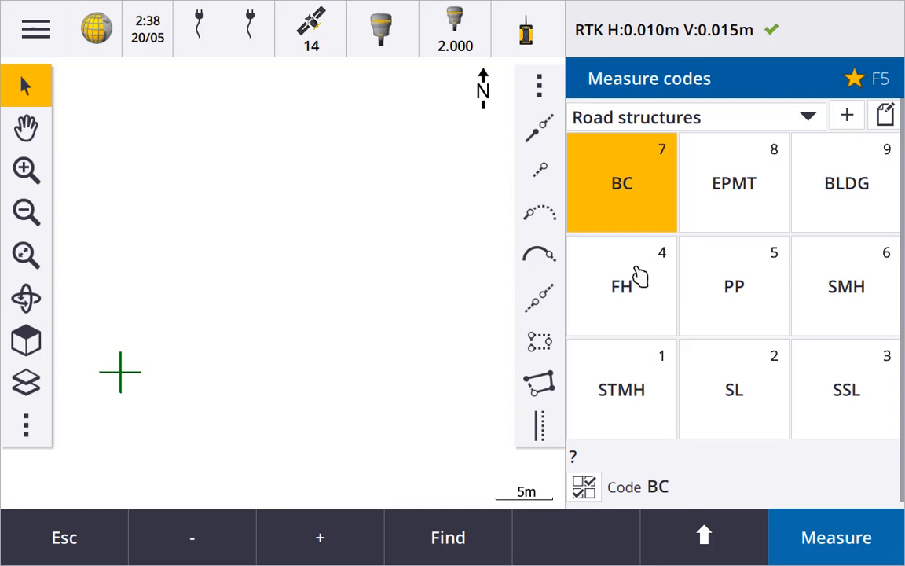
Measure a joined BC kerb line: BC ST, BC STA, tangential arc to BC ETA, then another BC point
{"action": "left_click", "coordinate": [623, 183]}
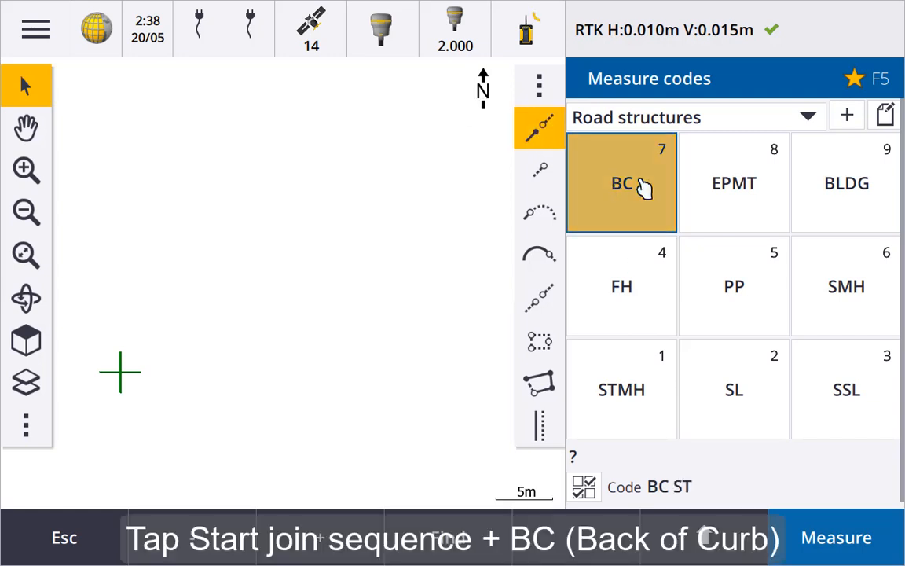
{"action": "left_click", "coordinate": [622, 183]}
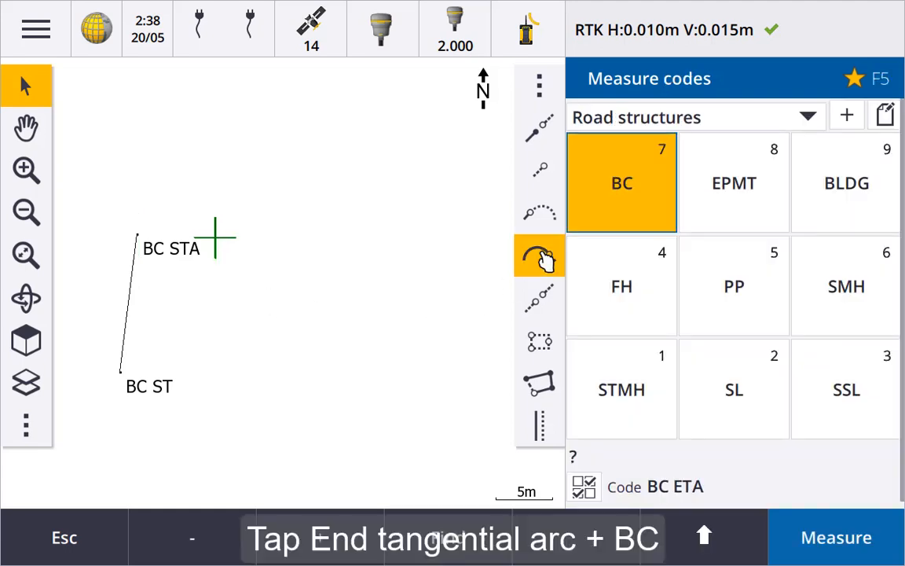
{"action": "left_click", "coordinate": [836, 537]}
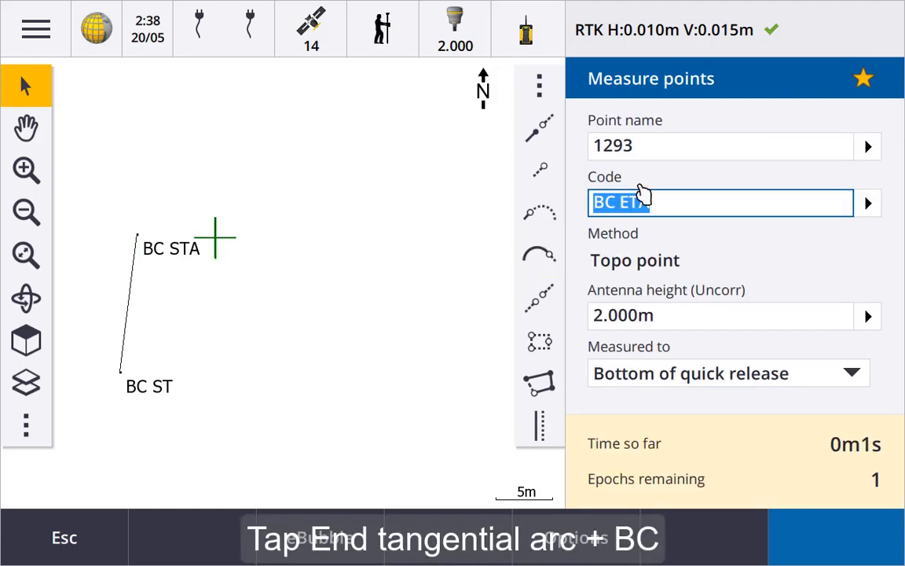
{"action": "left_click", "coordinate": [835, 537]}
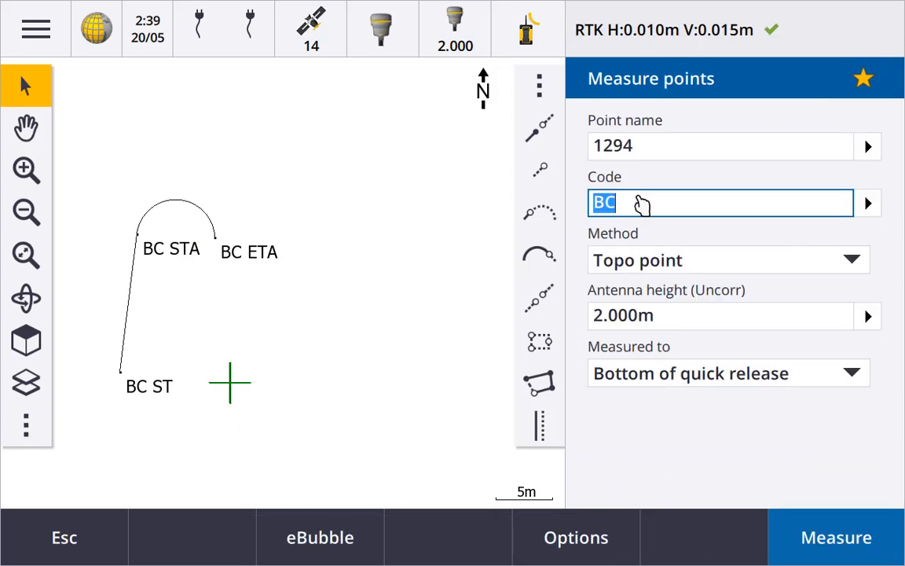
{"action": "left_click", "coordinate": [835, 538]}
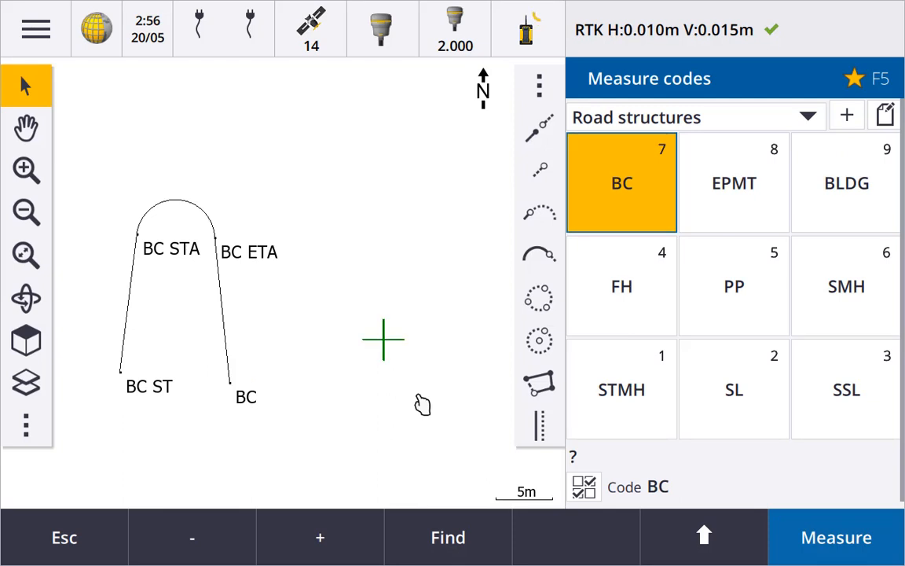
Measure the storm sewer manhole as an SSL circle from its centre point and an edge point
{"action": "left_click", "coordinate": [541, 339]}
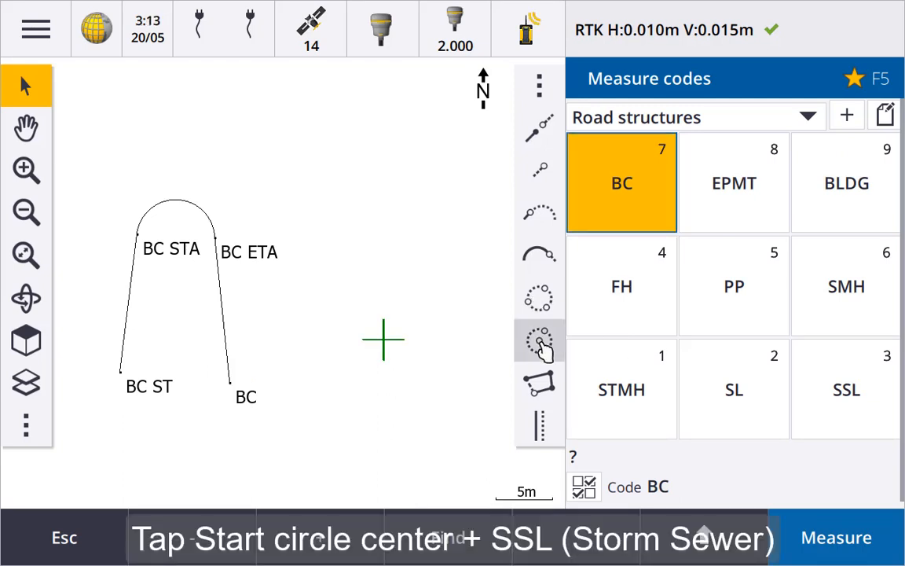
{"action": "left_click", "coordinate": [836, 537]}
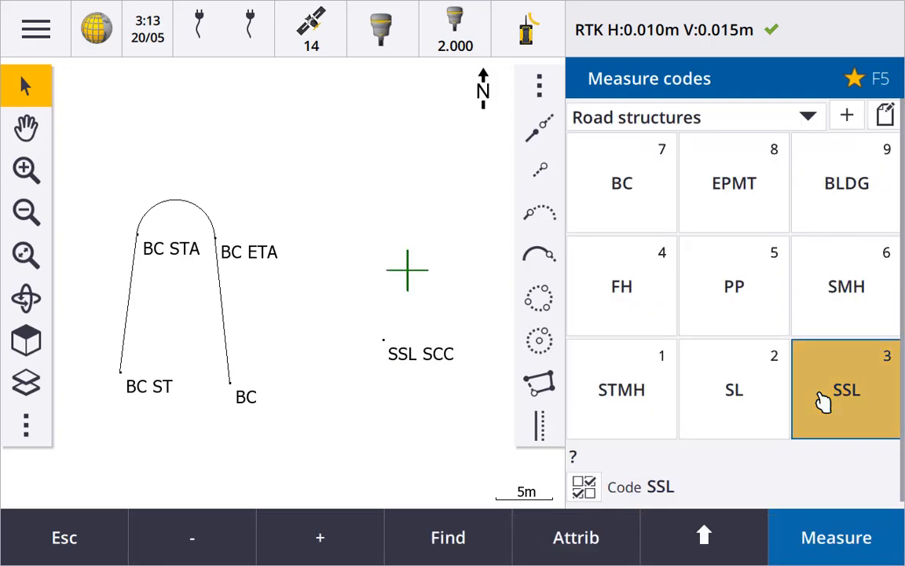
{"action": "left_click", "coordinate": [845, 390]}
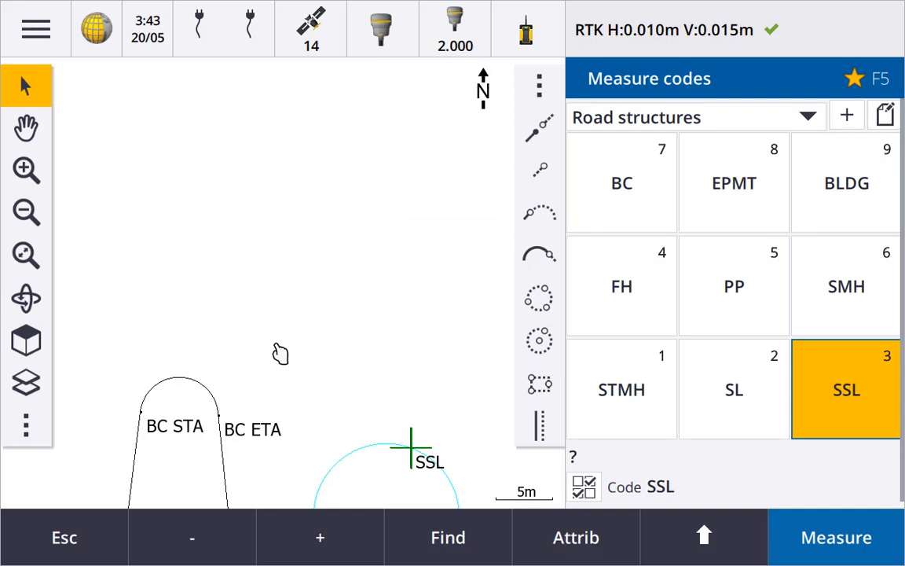
Store the multicode grate point SSL SR 5 and measure the next SSL grate point
{"action": "left_click", "coordinate": [585, 487]}
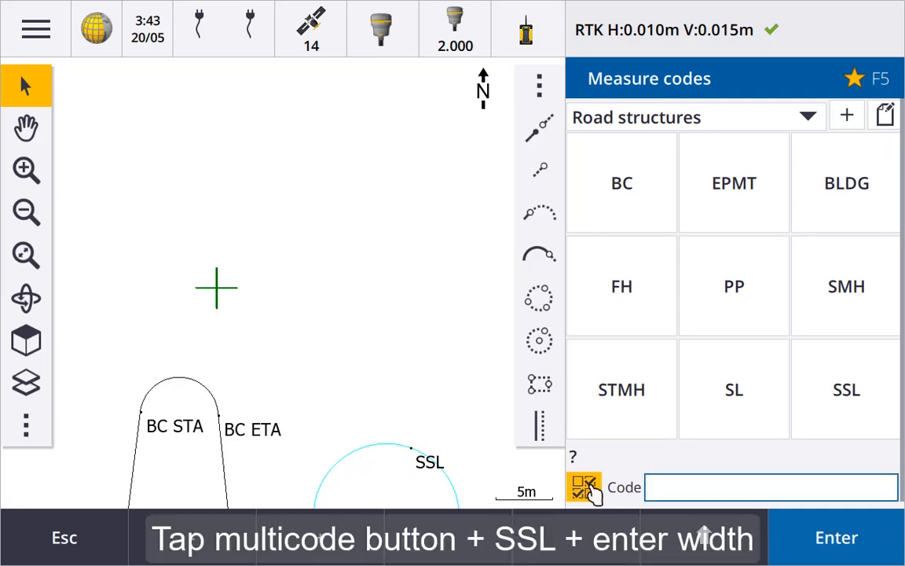
{"action": "left_click", "coordinate": [845, 390]}
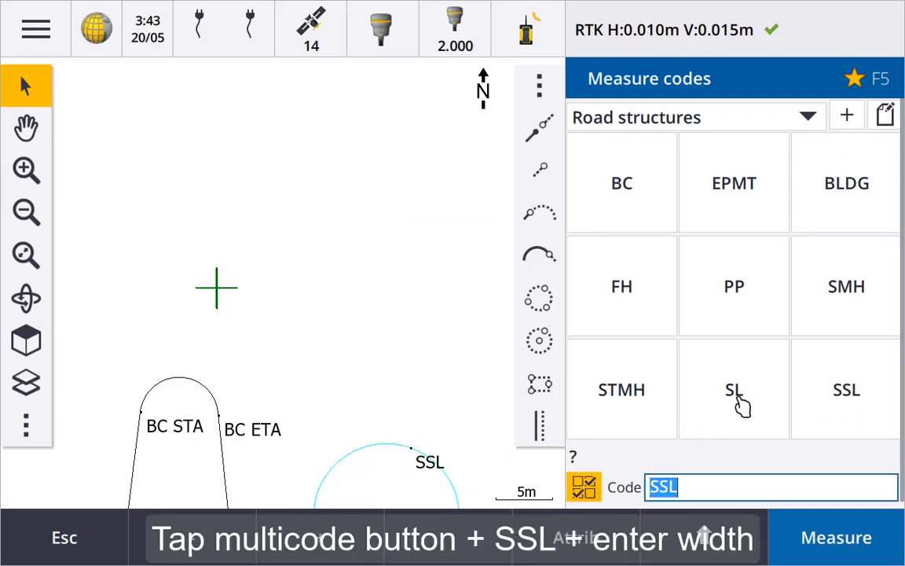
{"action": "type", "text": "SR"}
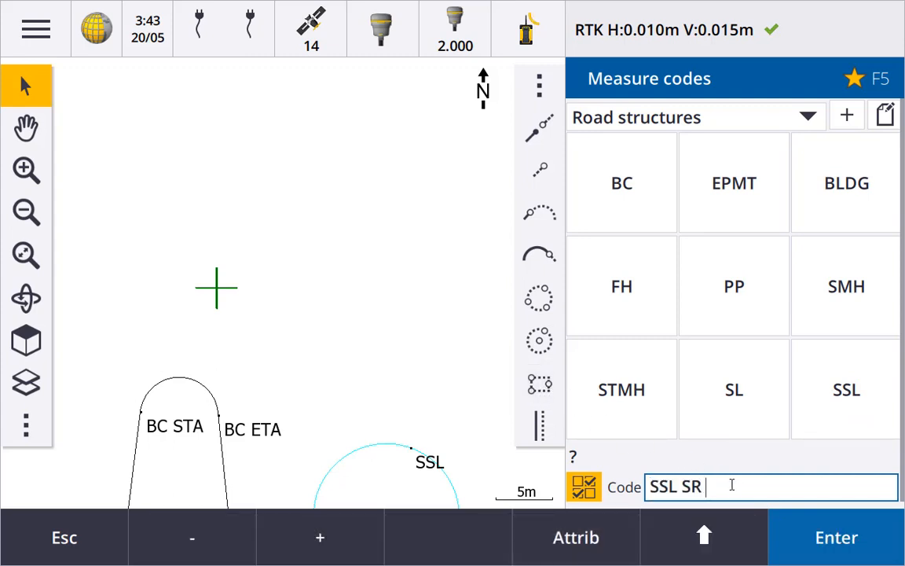
{"action": "type", "text": "5"}
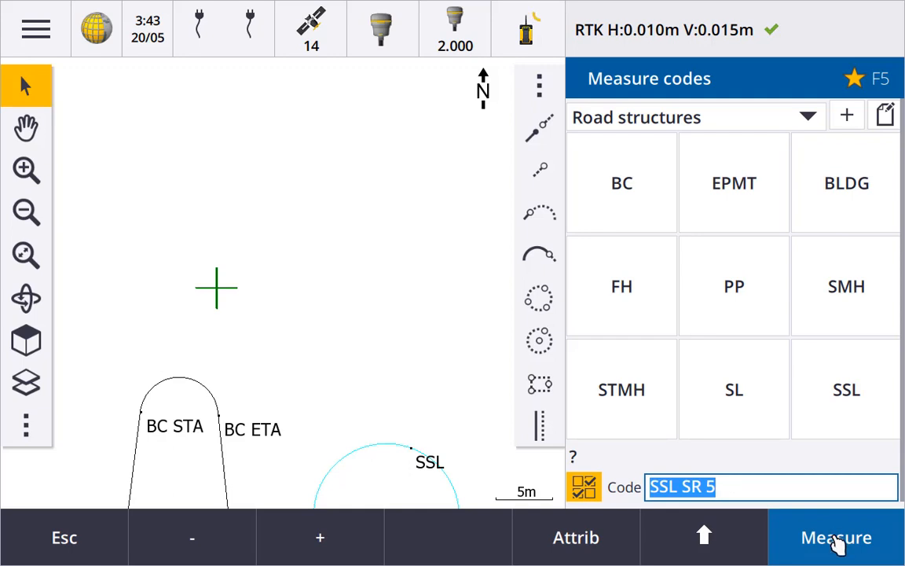
{"action": "left_click", "coordinate": [836, 537]}
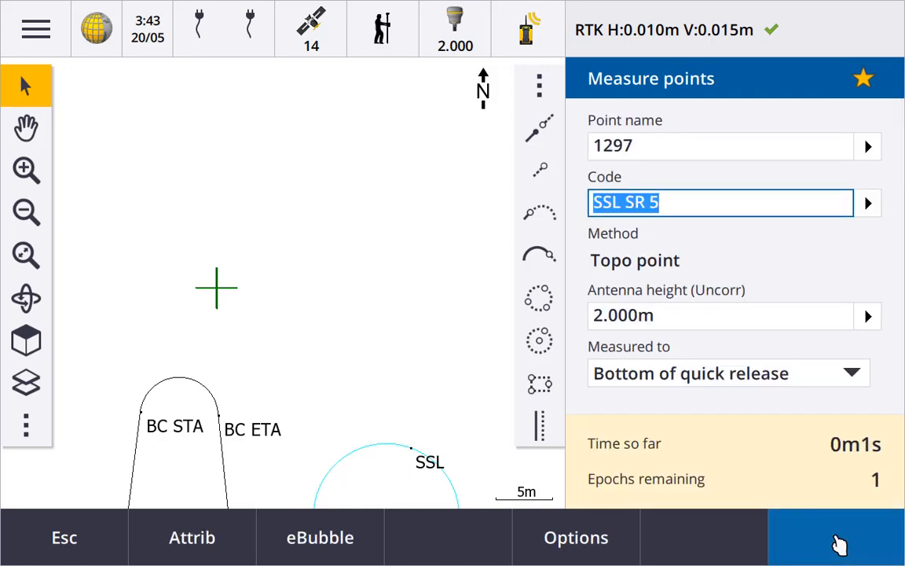
{"action": "left_click", "coordinate": [836, 537]}
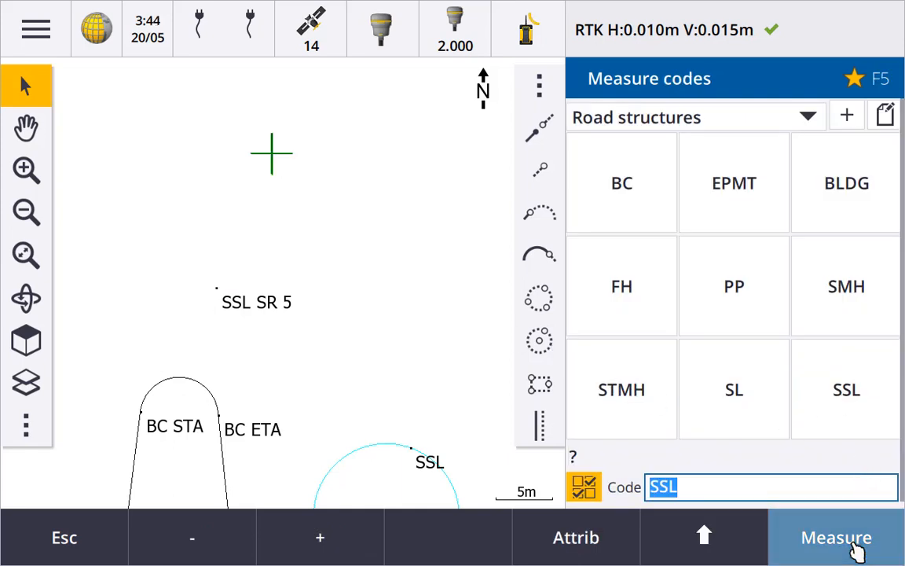
{"action": "left_click", "coordinate": [836, 537]}
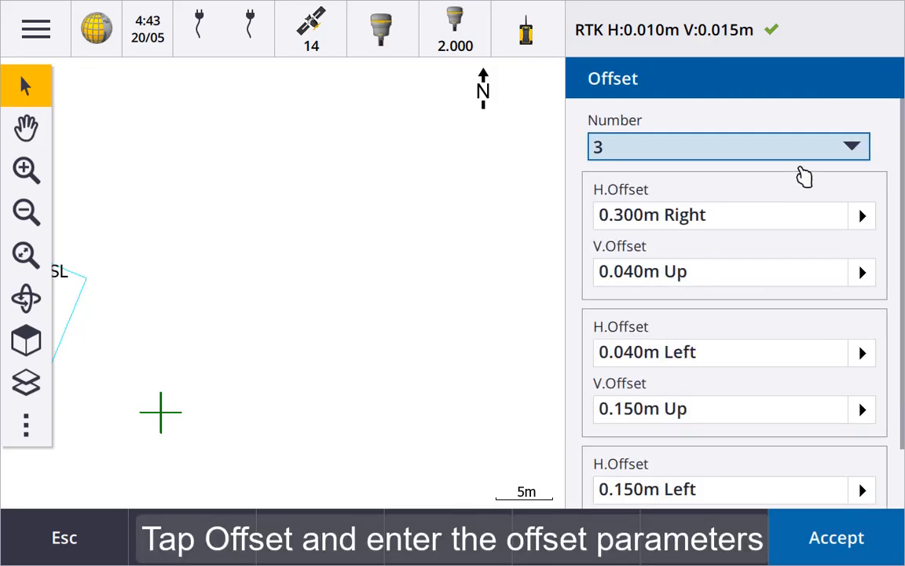
Set three horizontal/vertical offsets and measure FL flowline points drawing parallel offset lines
{"action": "left_click", "coordinate": [728, 147]}
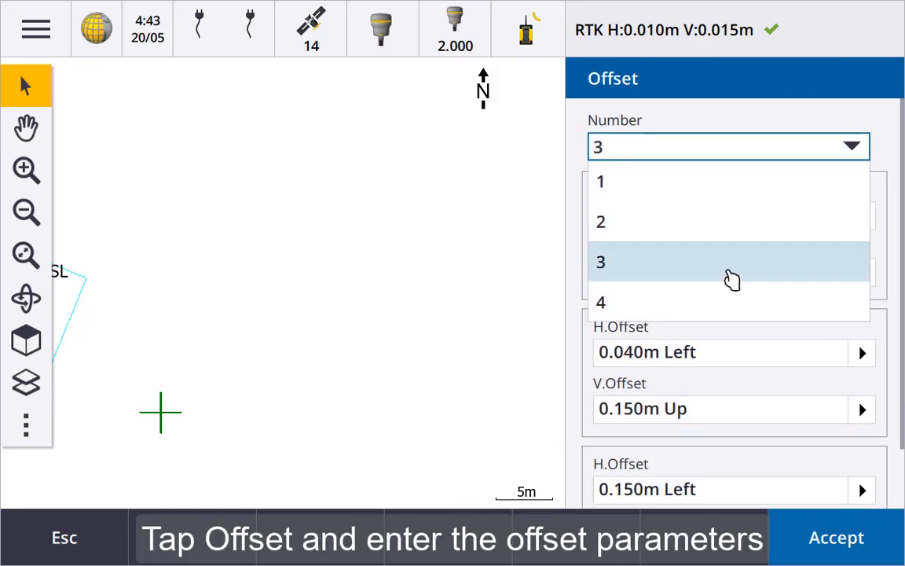
{"action": "left_click", "coordinate": [600, 261]}
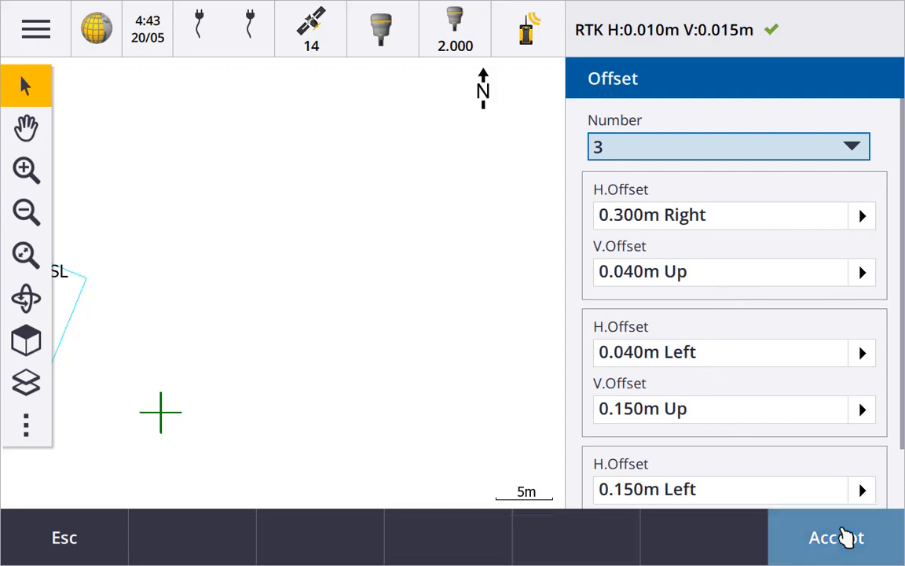
{"action": "left_click", "coordinate": [836, 537]}
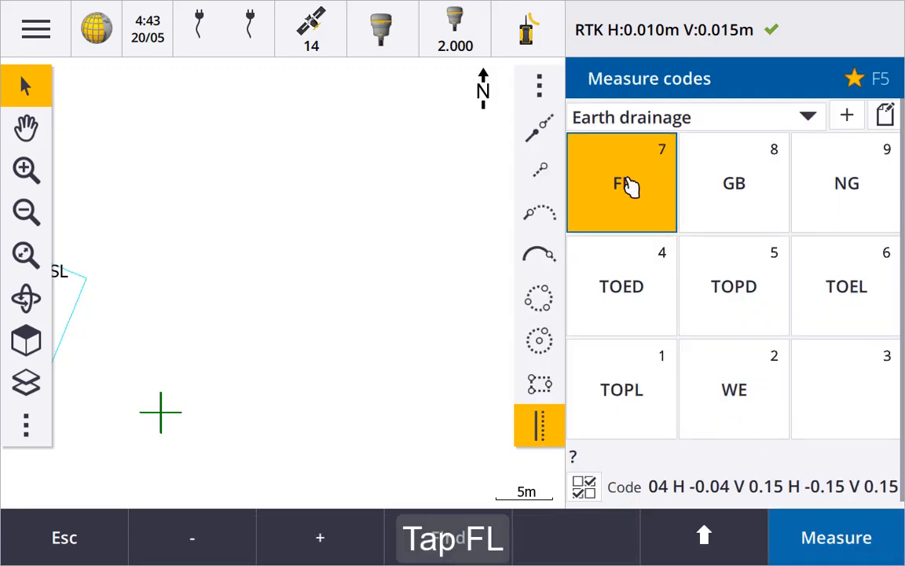
{"action": "left_click", "coordinate": [622, 182]}
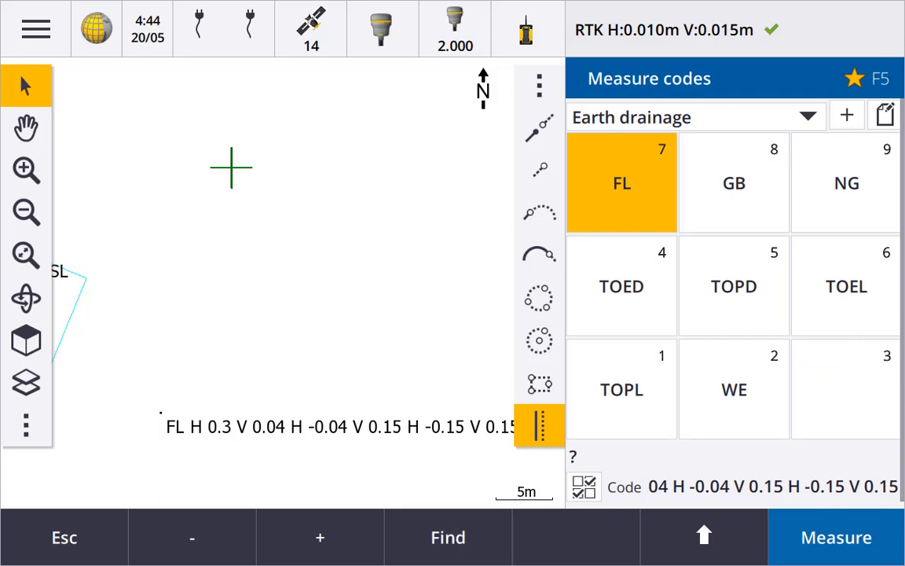
{"action": "left_click", "coordinate": [835, 537]}
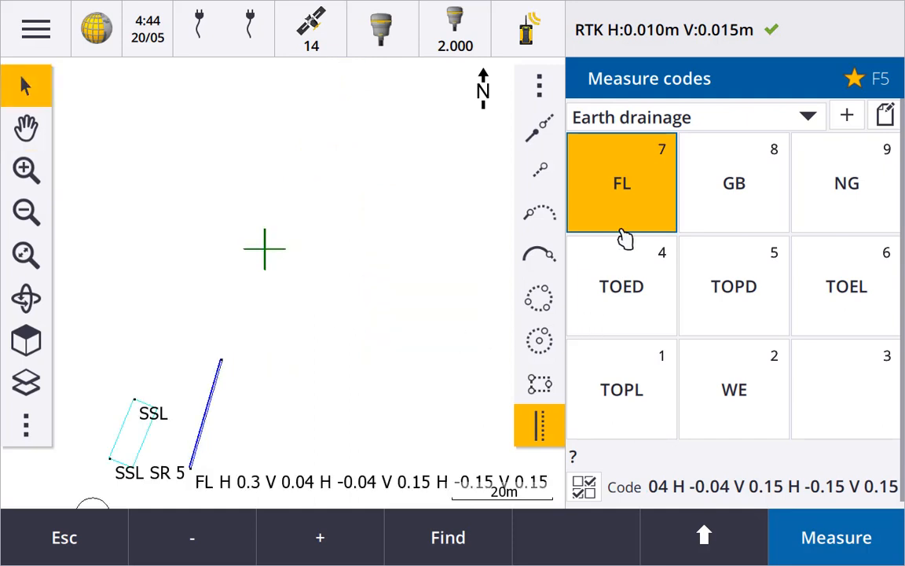
{"action": "left_click", "coordinate": [538, 424]}
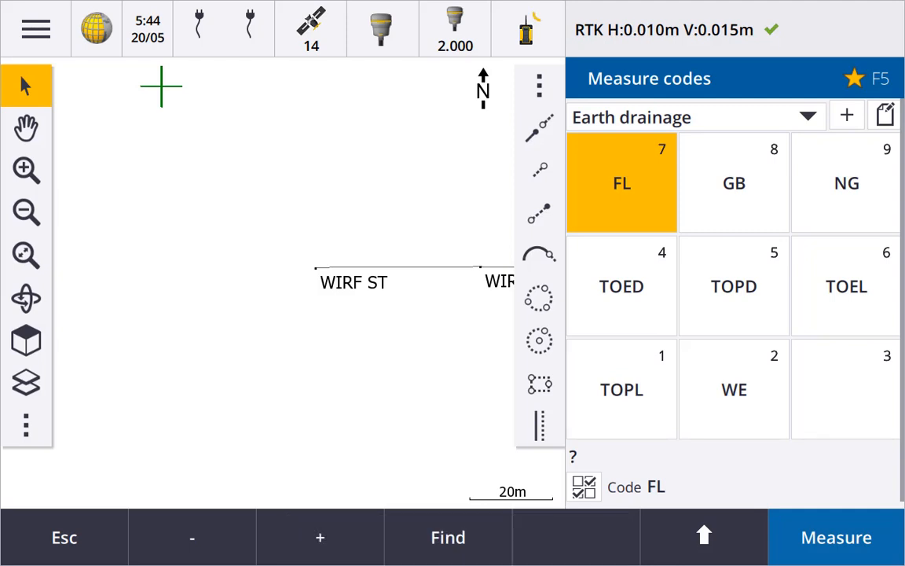
In the Manmade boundary group, start a WIRF fence join sequence joined to named point 1306
{"action": "left_click", "coordinate": [808, 117]}
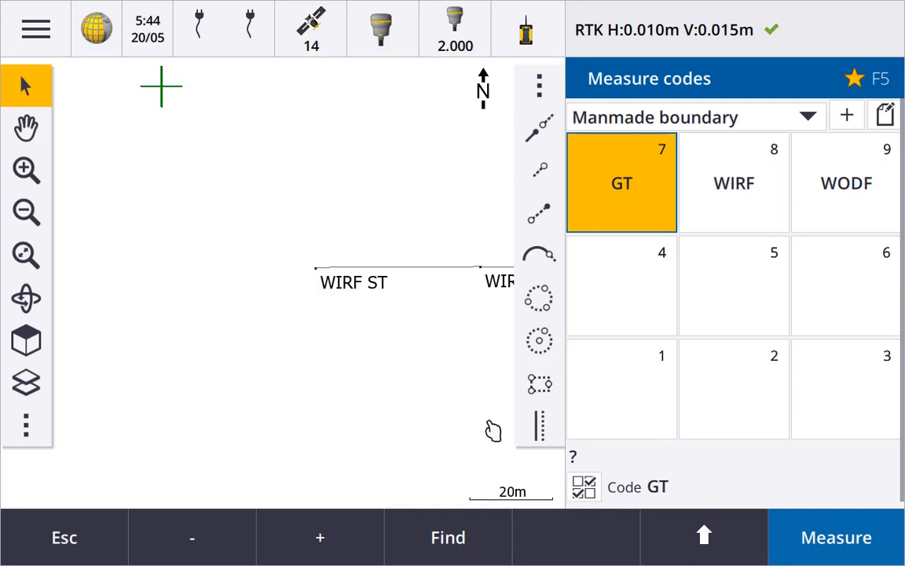
{"action": "mouse_move", "coordinate": [440, 332]}
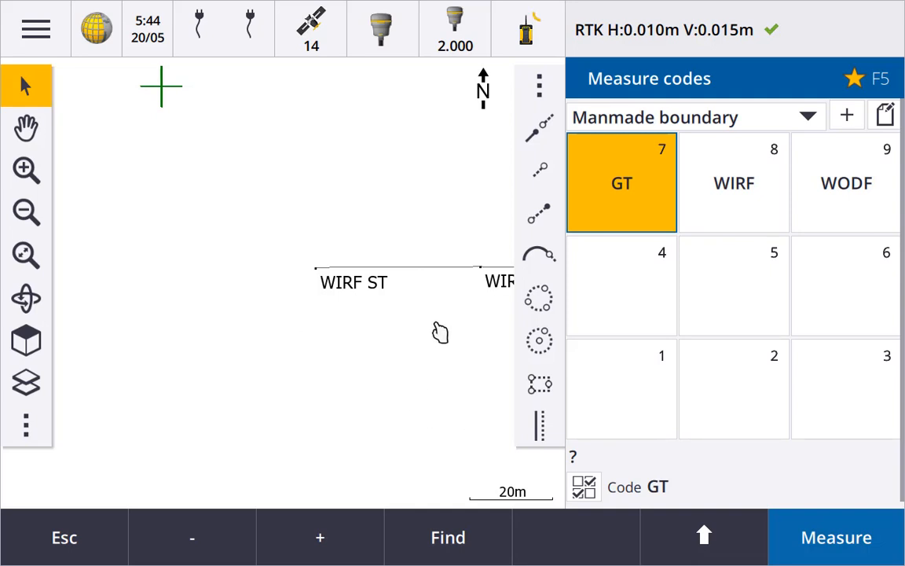
{"action": "mouse_move", "coordinate": [192, 129]}
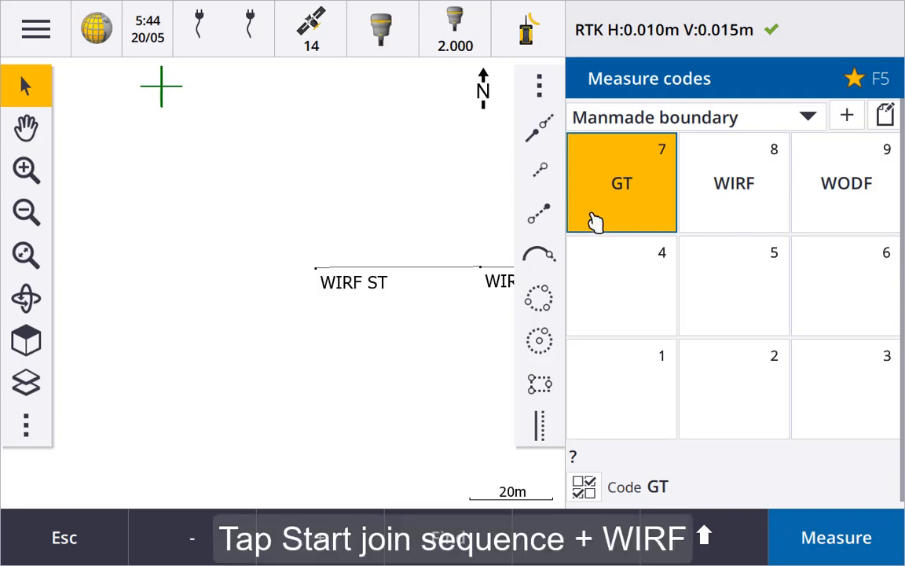
{"action": "left_click", "coordinate": [836, 538]}
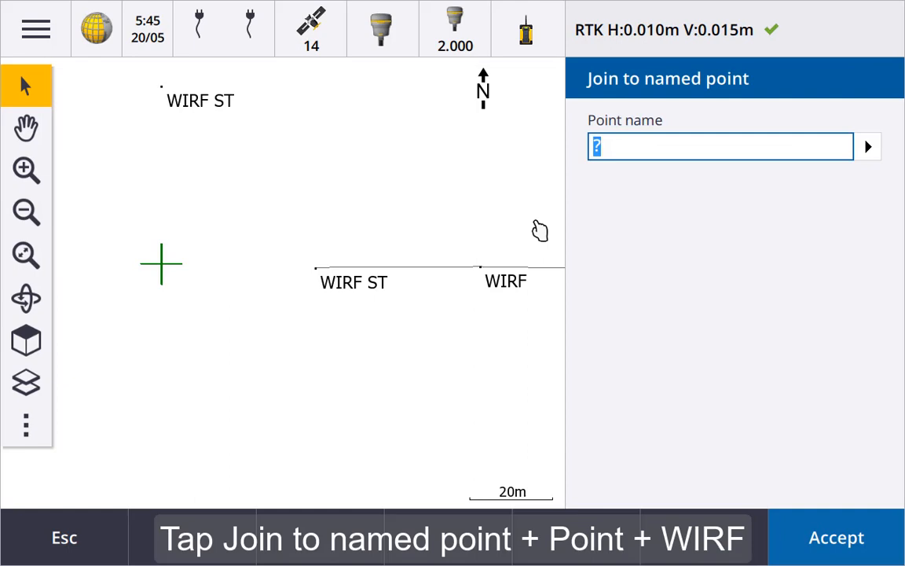
{"action": "type", "text": "1306"}
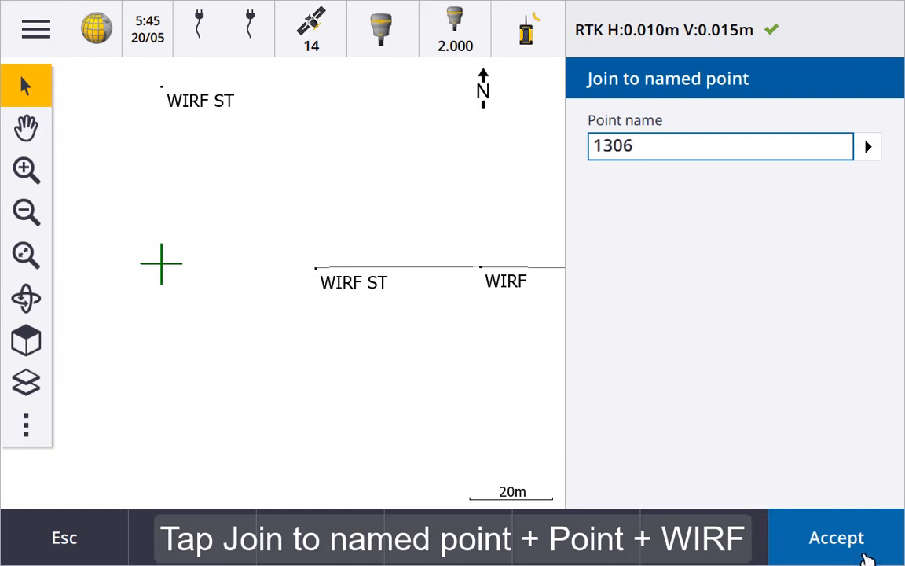
{"action": "left_click", "coordinate": [836, 538]}
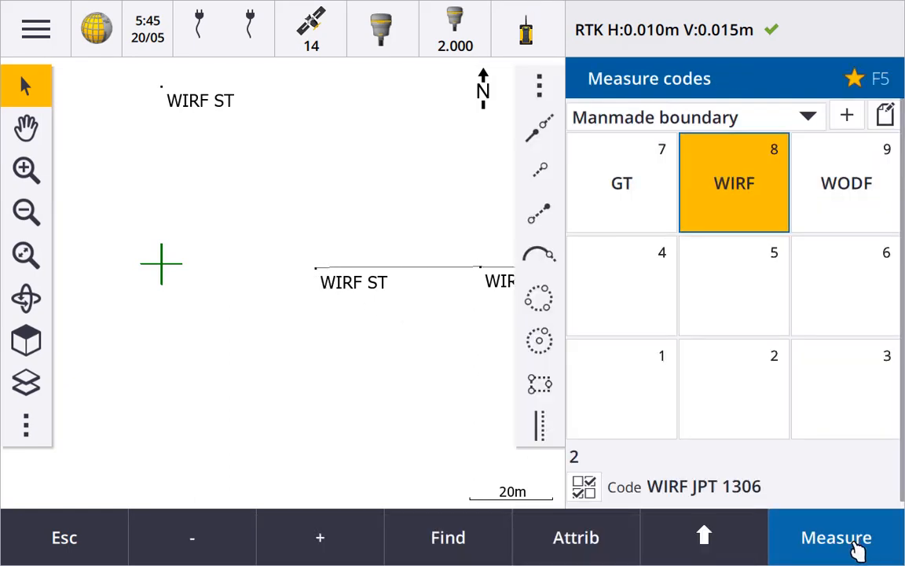